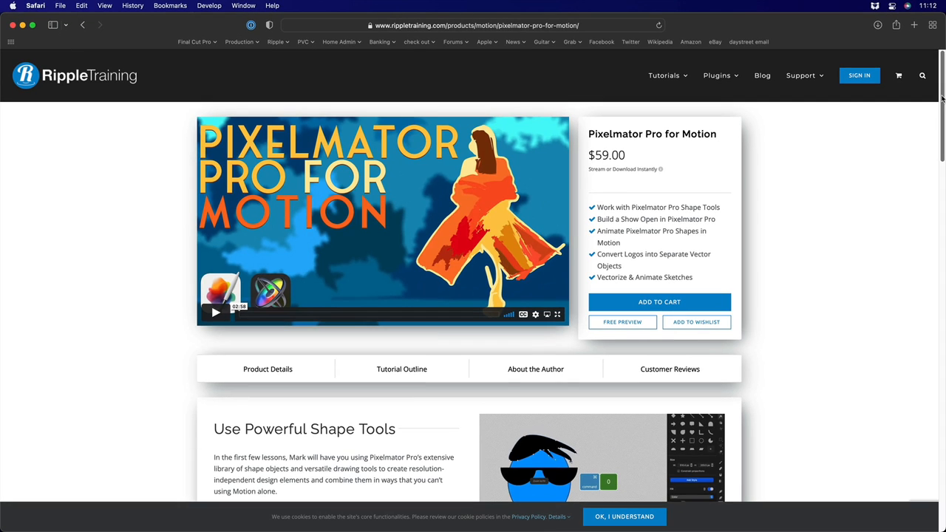
- Import Ripple Logo.ai from the Finder window into the Motion project's Layers list
scroll(down, 3)
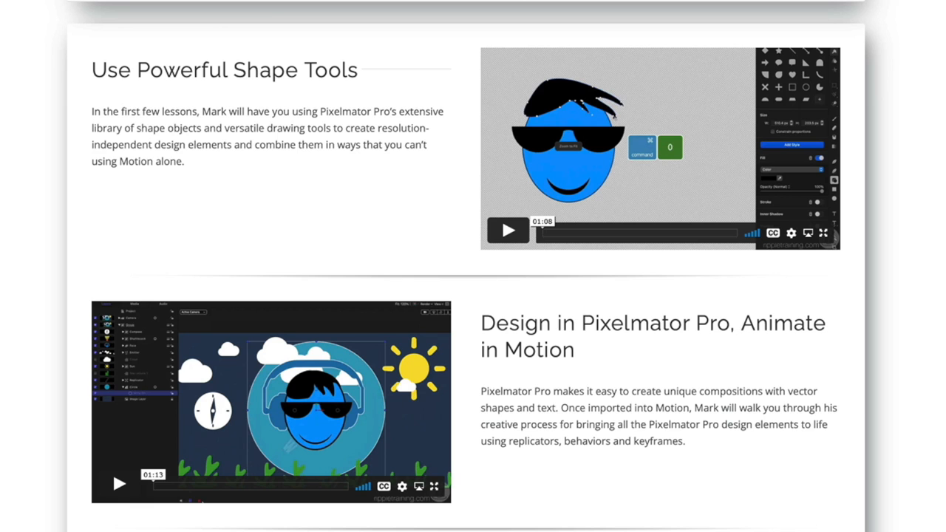
scroll(down, 3)
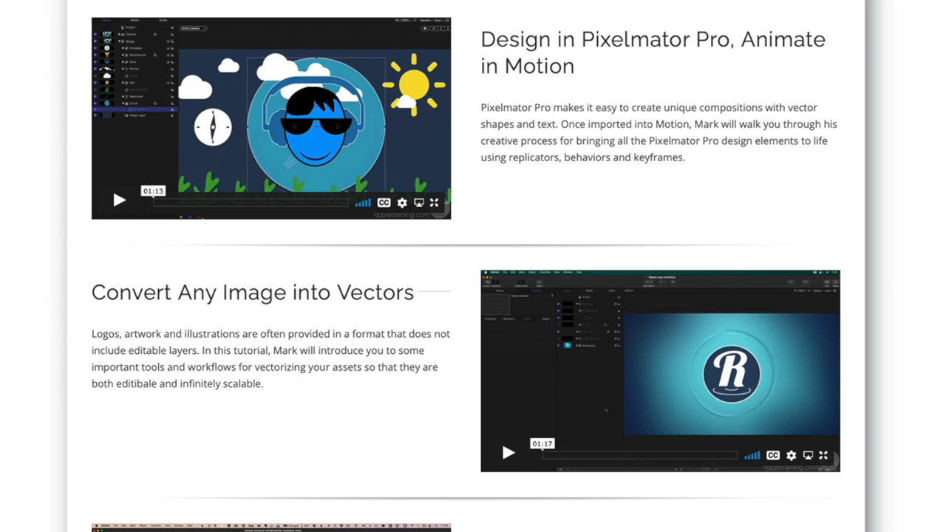
scroll(down, 3)
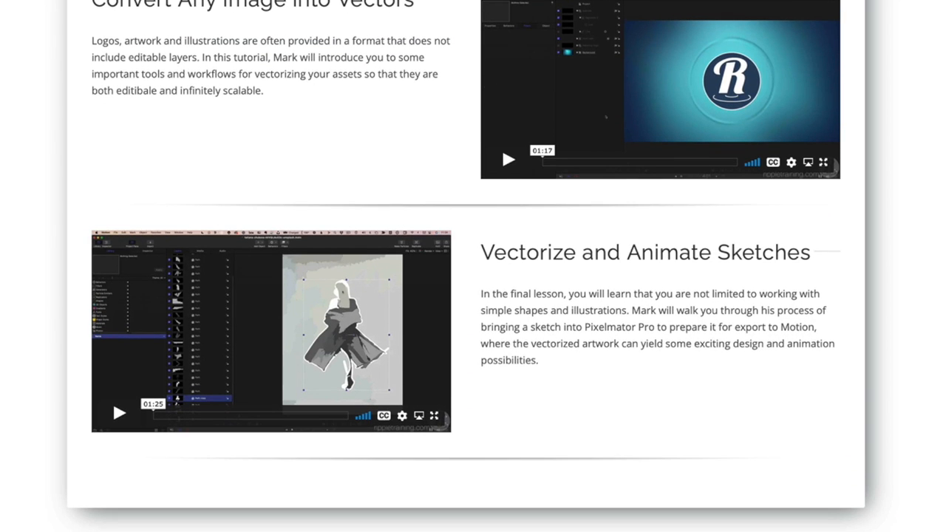
scroll(up, 3)
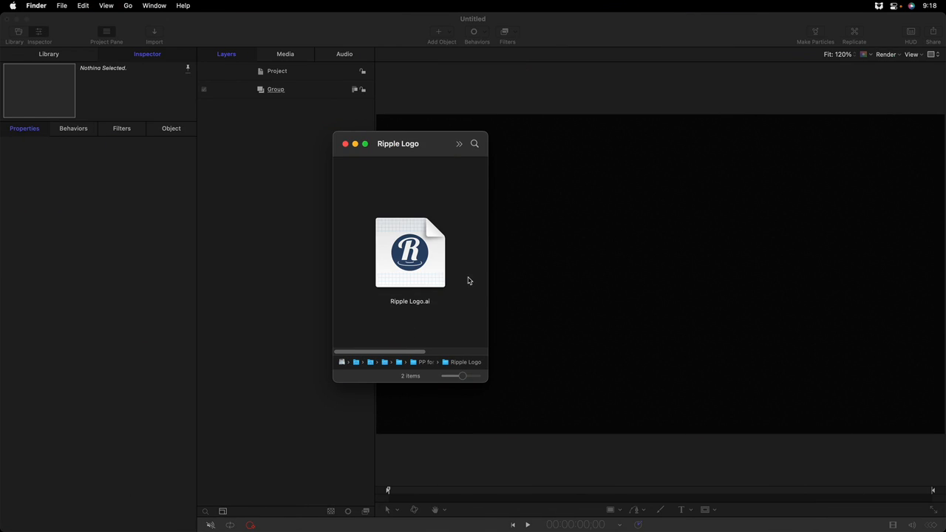
click(409, 253)
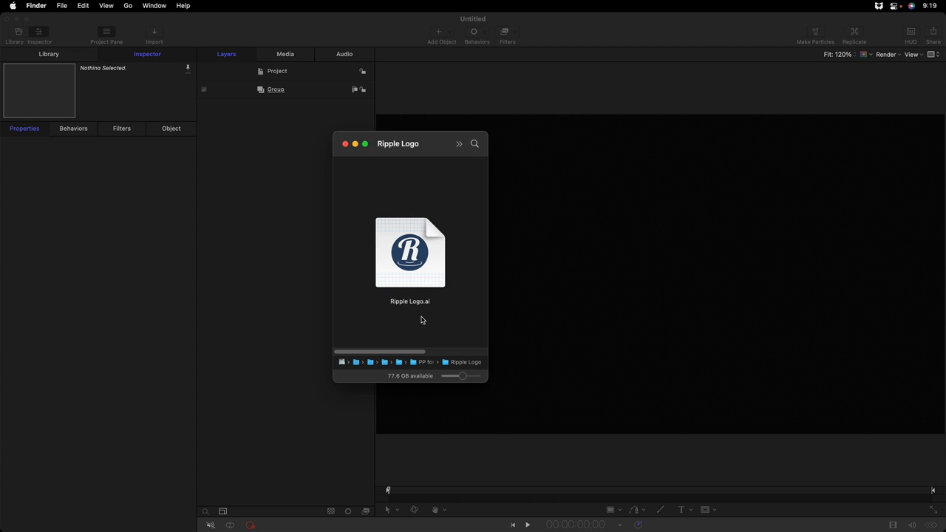
mouse_move(414, 288)
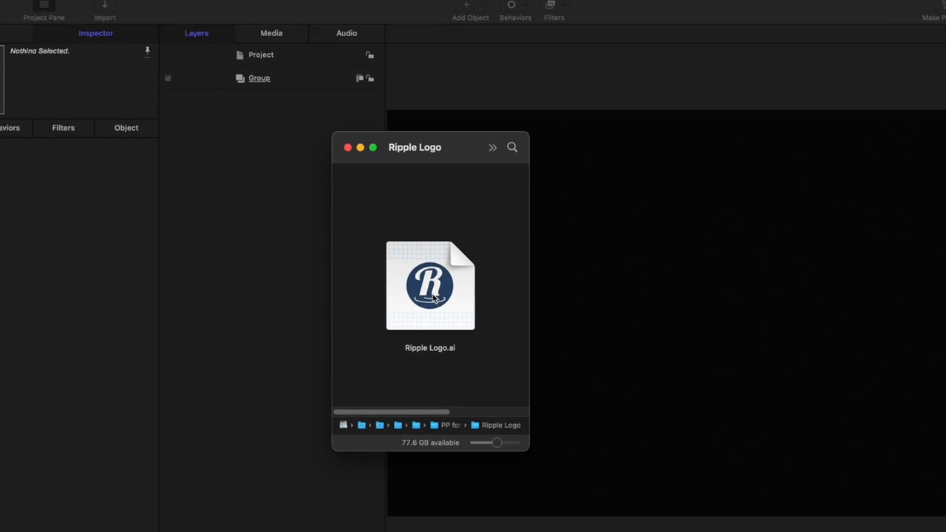
drag(430, 286, 255, 67)
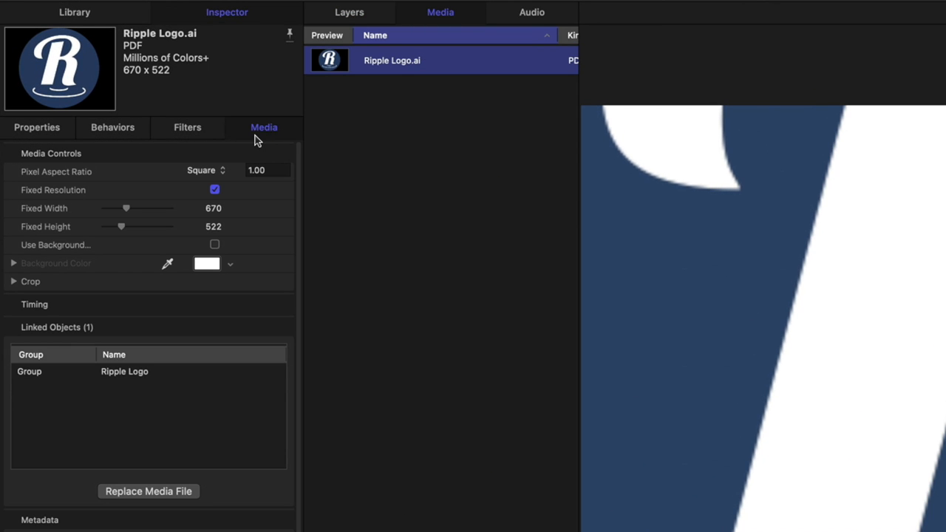
- Turn off Fixed Resolution for the Ripple Logo media
click(216, 189)
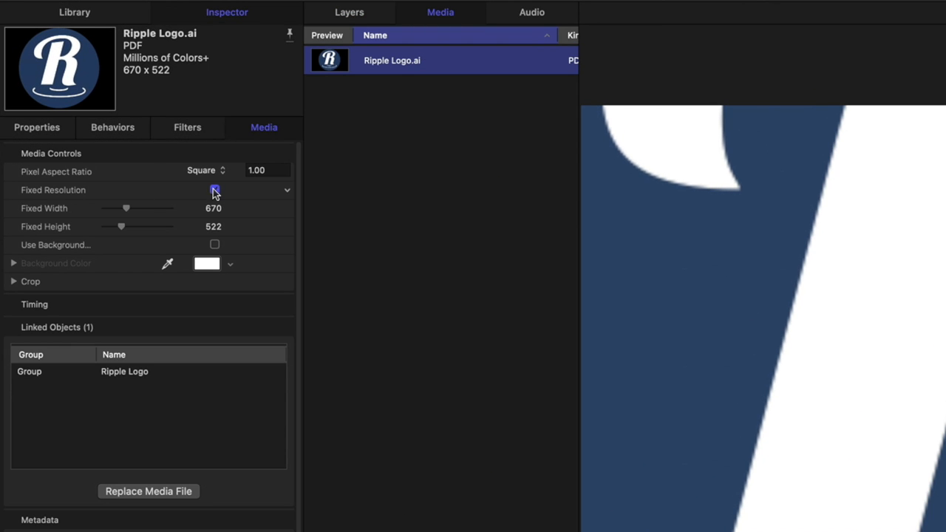
click(214, 189)
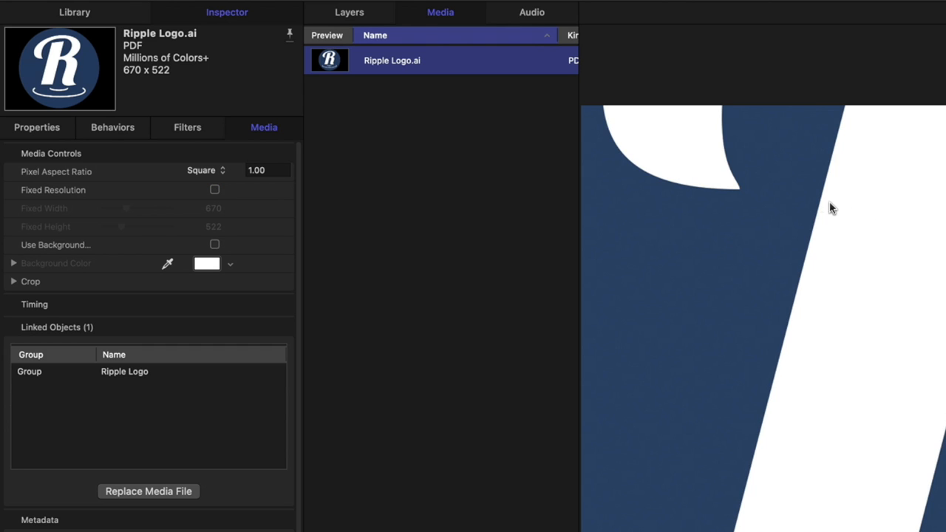
mouse_move(790, 354)
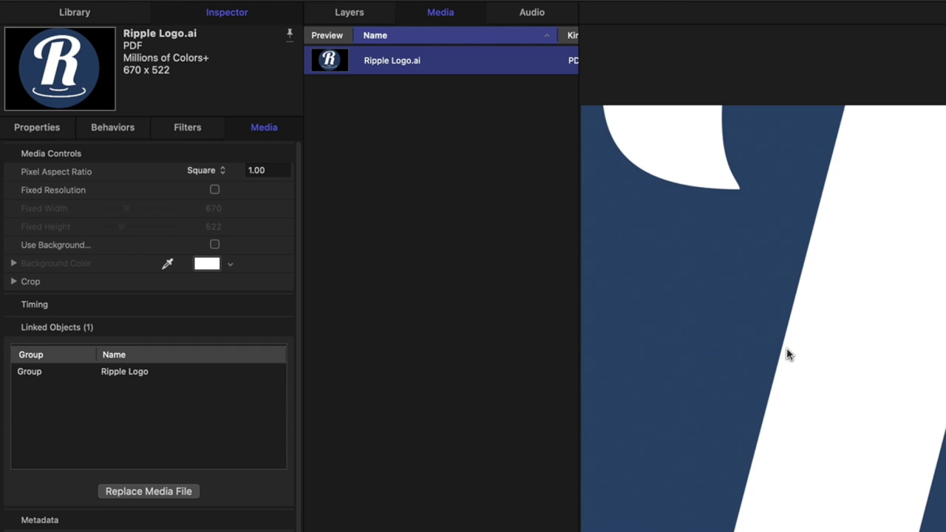
mouse_move(349, 11)
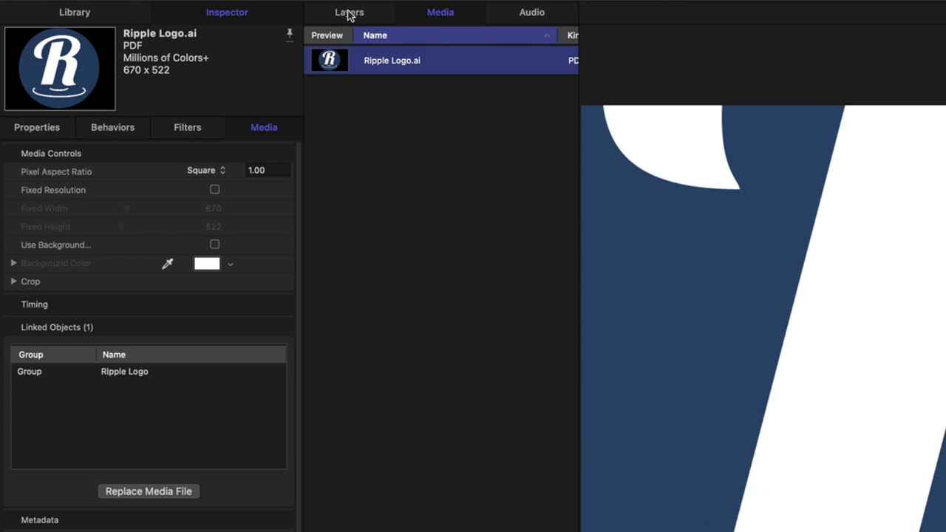
- Reset the Ripple Logo layer's transform so its scale returns to 100%
click(349, 12)
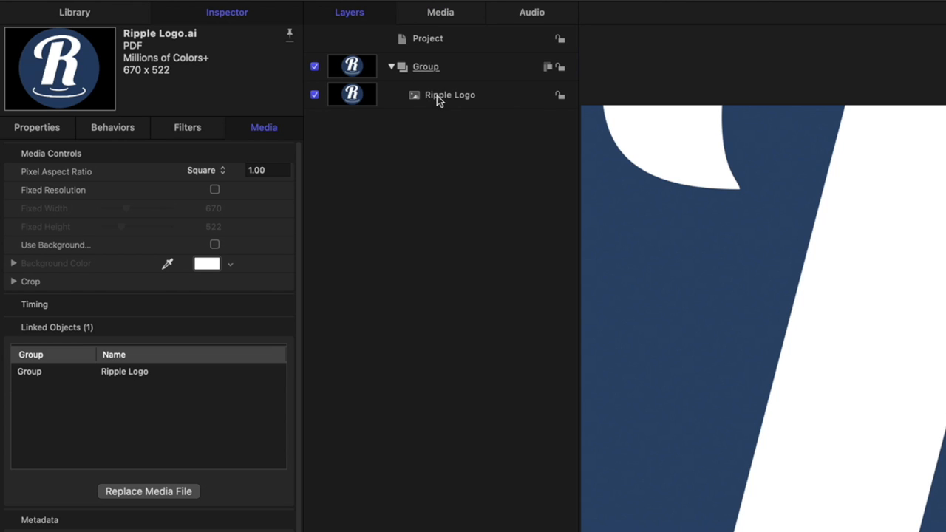
click(450, 94)
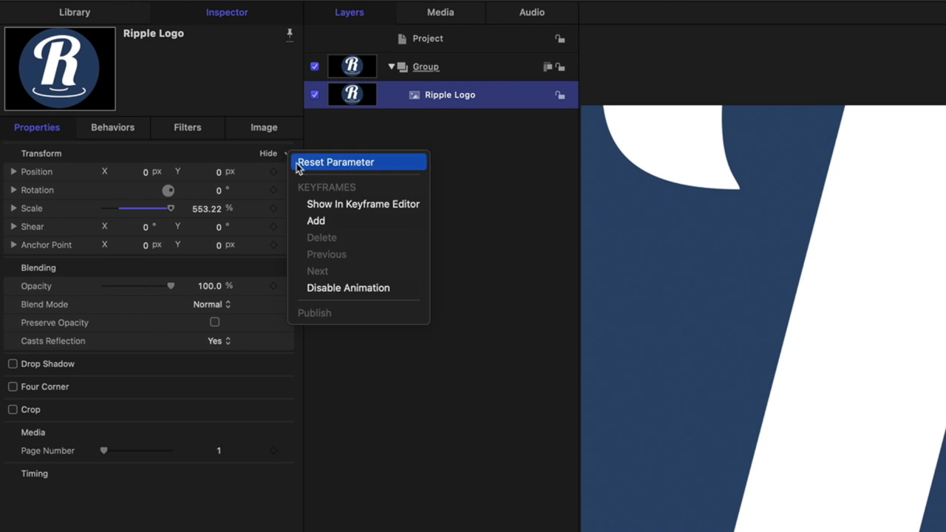
click(335, 161)
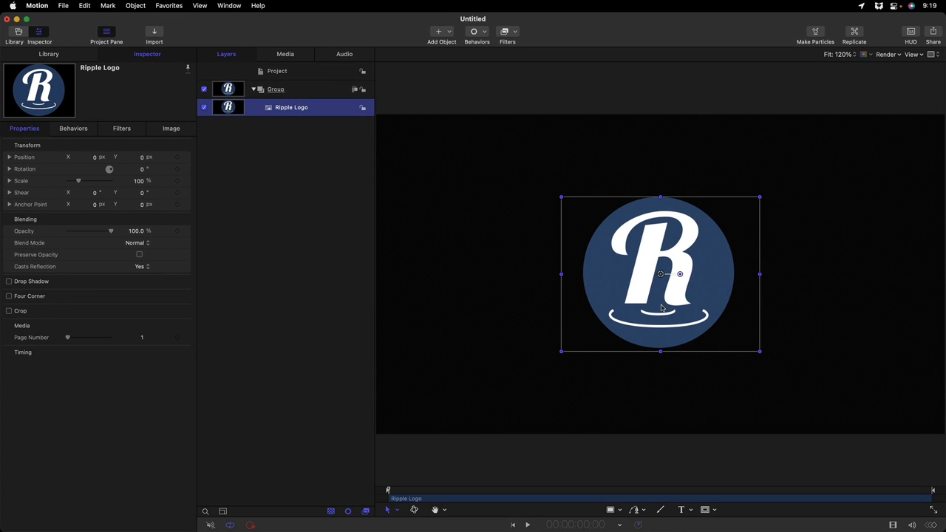
mouse_move(641, 306)
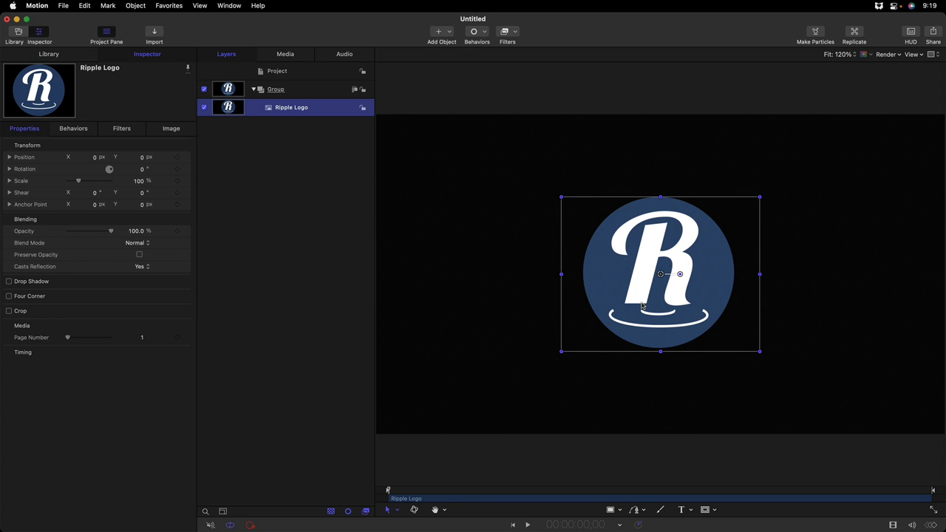
mouse_move(656, 297)
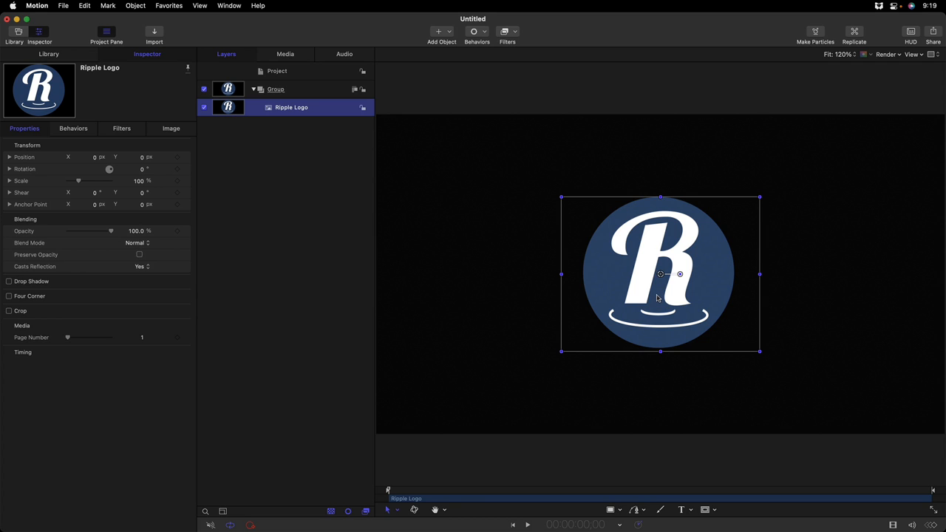
mouse_move(643, 296)
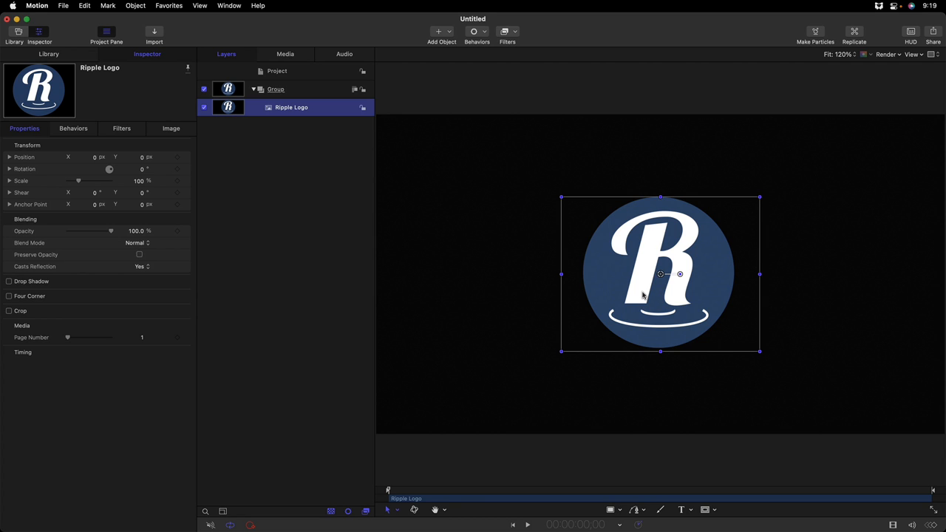
mouse_move(643, 272)
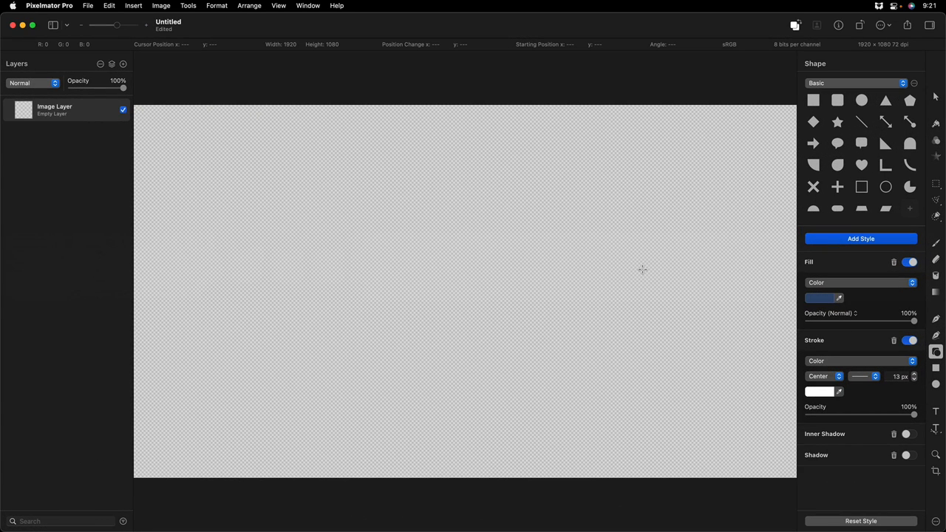
mouse_move(807, 358)
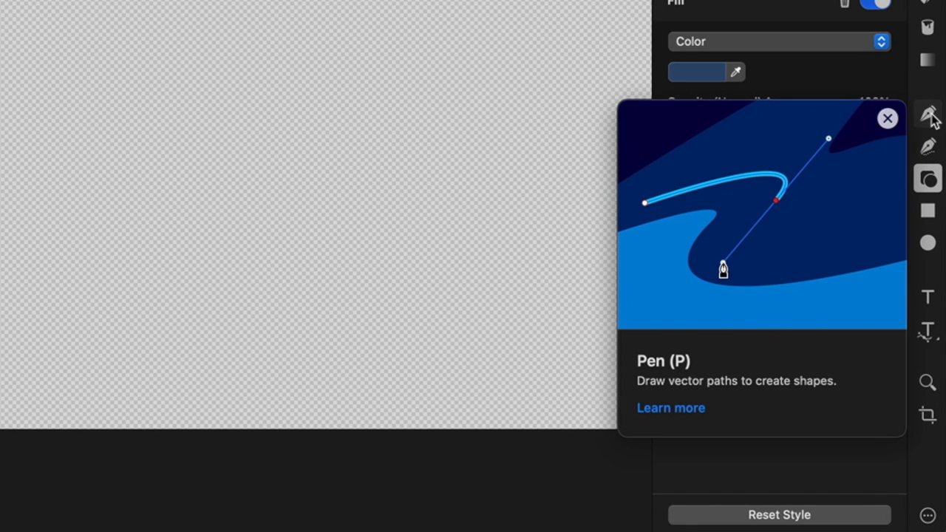
mouse_move(928, 146)
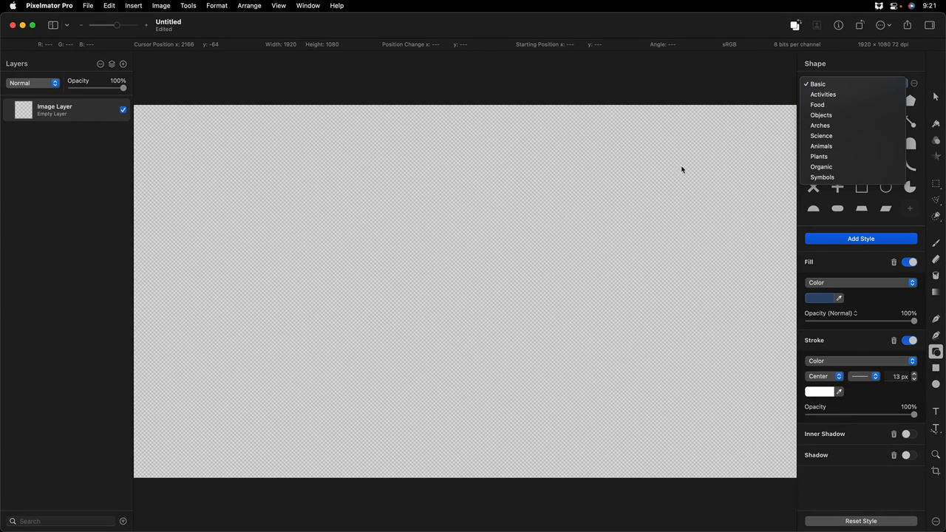
click(817, 83)
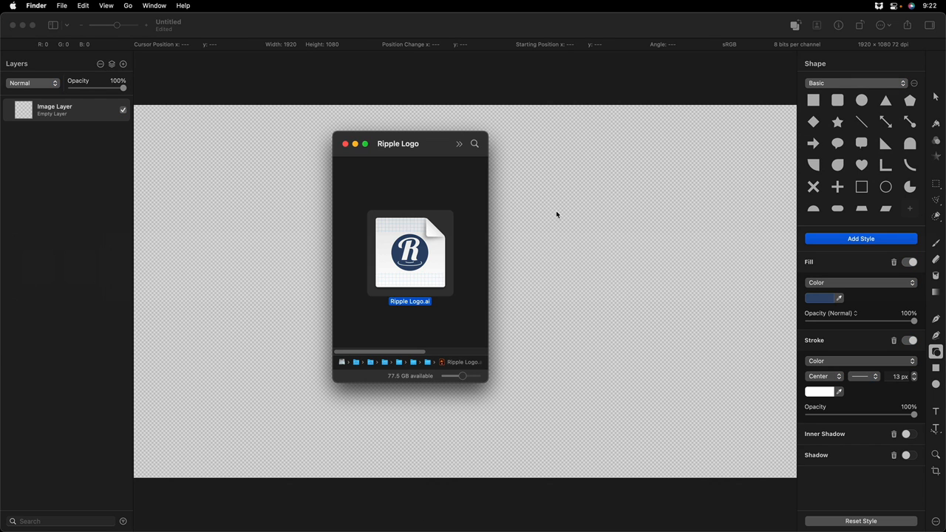
mouse_move(414, 254)
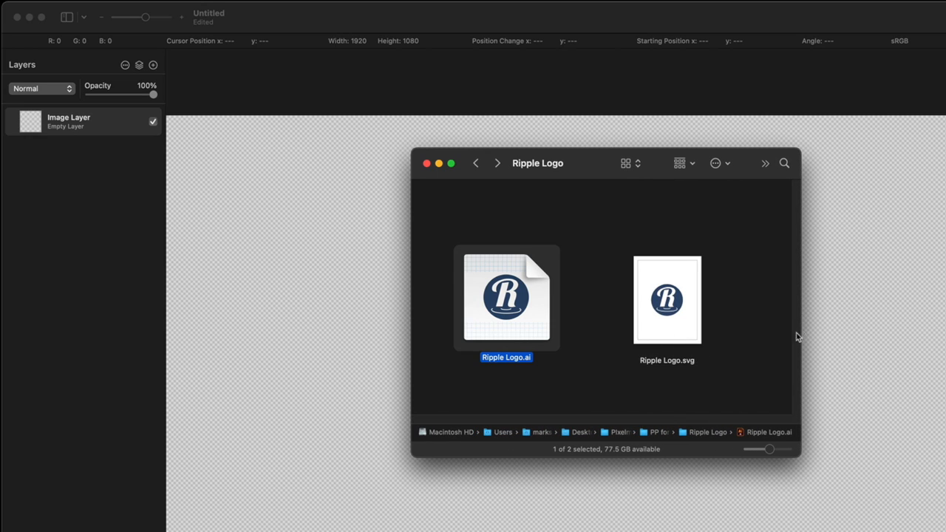
- Pick Ripple Logo.svg in the Ripple Logo folder beside Ripple Logo.ai
click(667, 299)
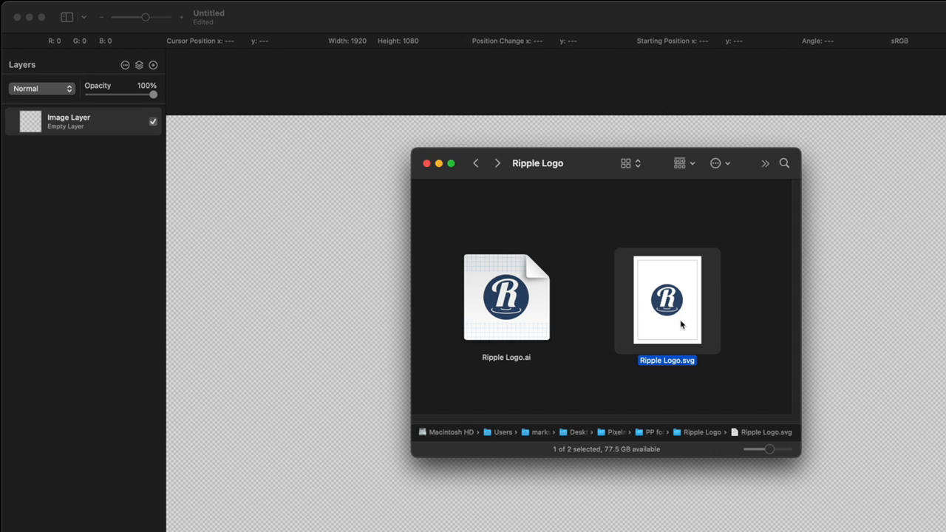
mouse_move(541, 369)
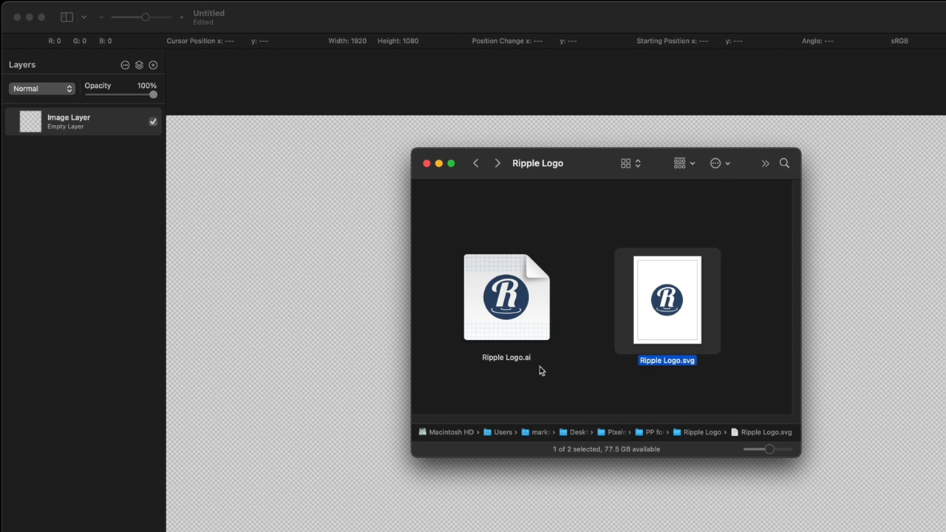
mouse_move(673, 380)
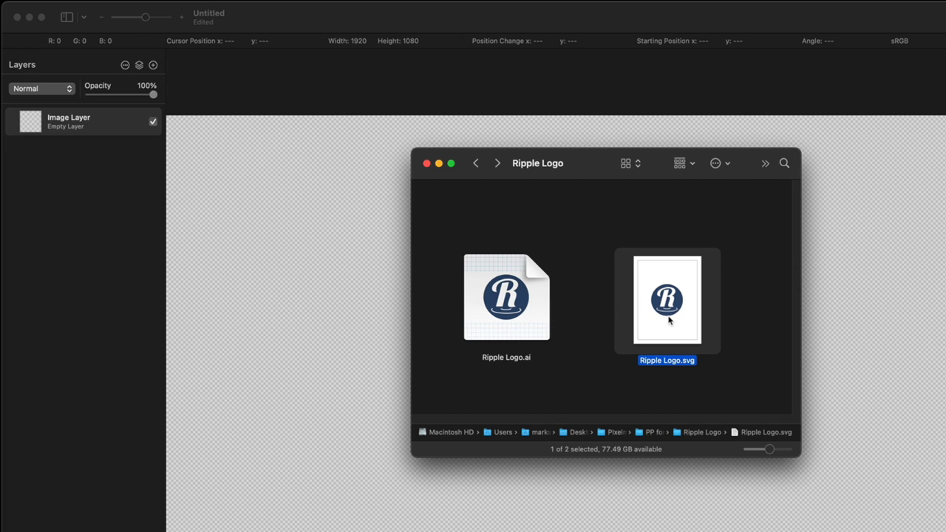
mouse_move(88, 116)
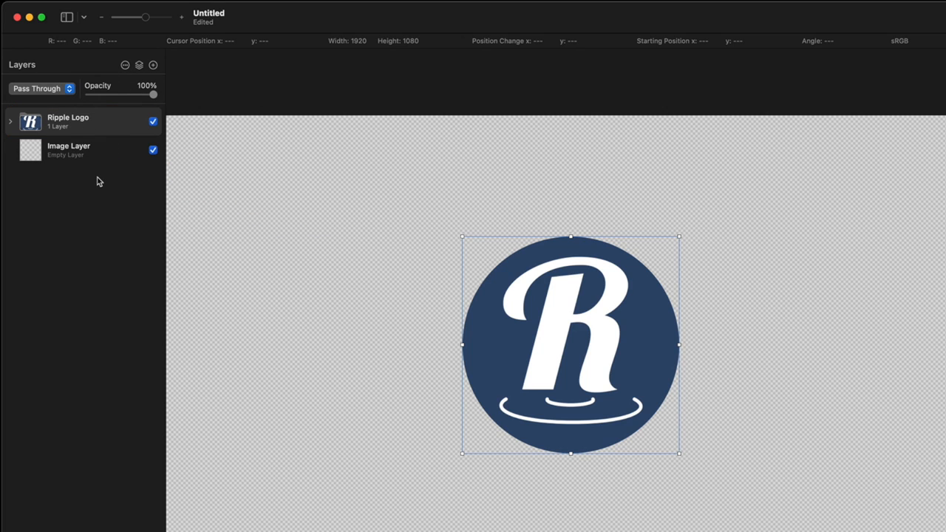
- Expand the Ripple Logo groups to reveal the R and circle paths, toggling the circle's visibility
click(10, 121)
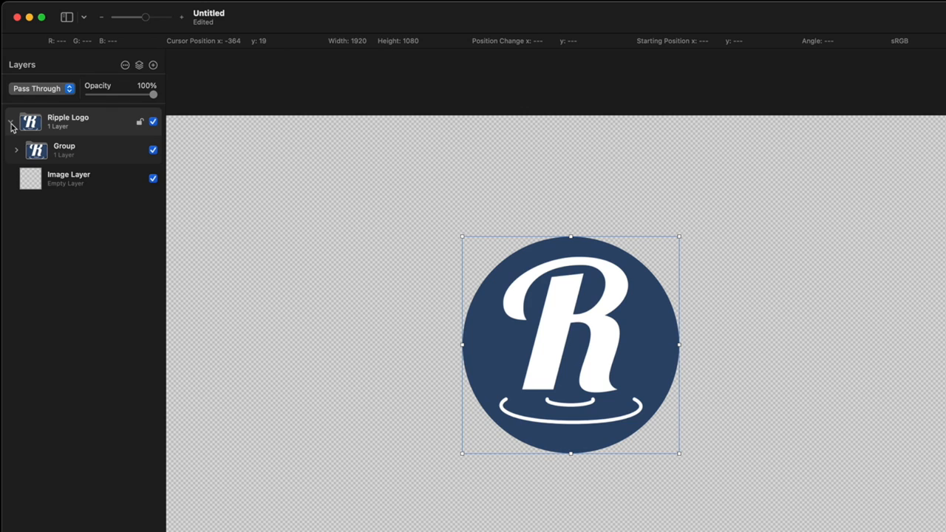
click(16, 149)
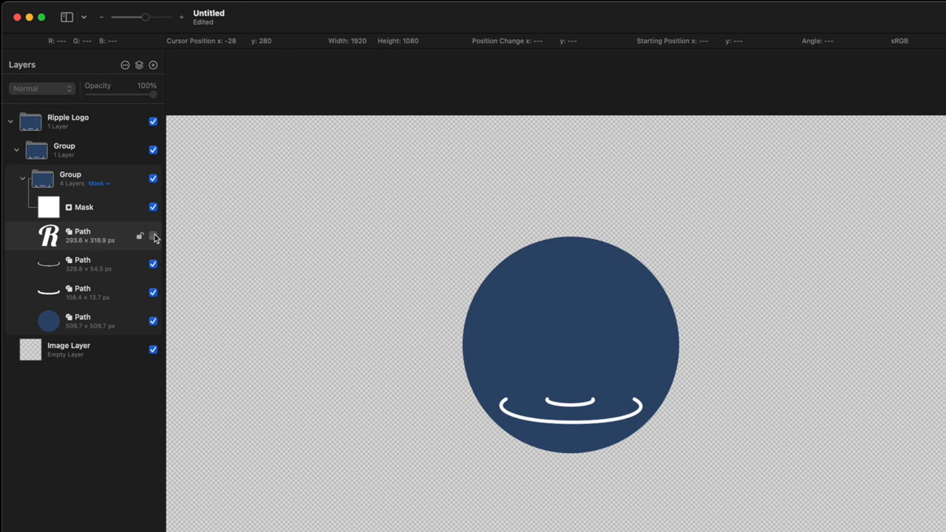
click(154, 235)
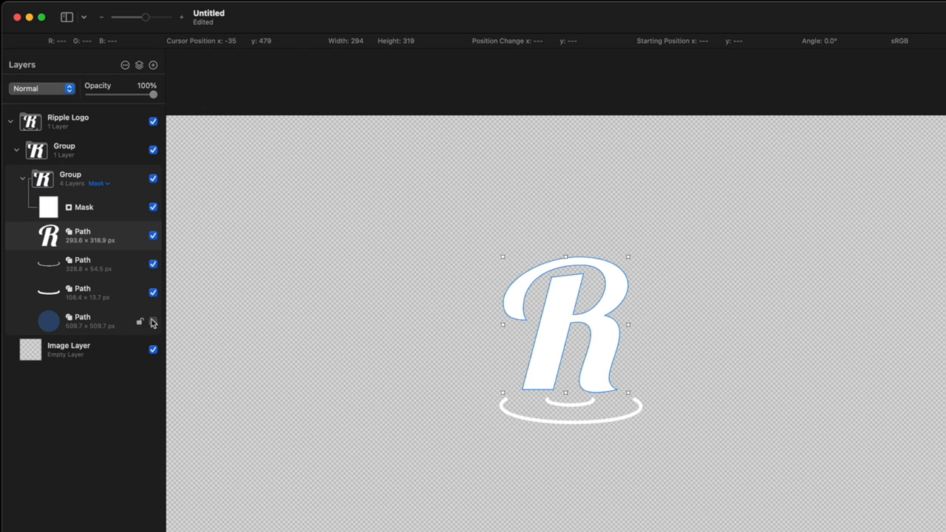
click(153, 321)
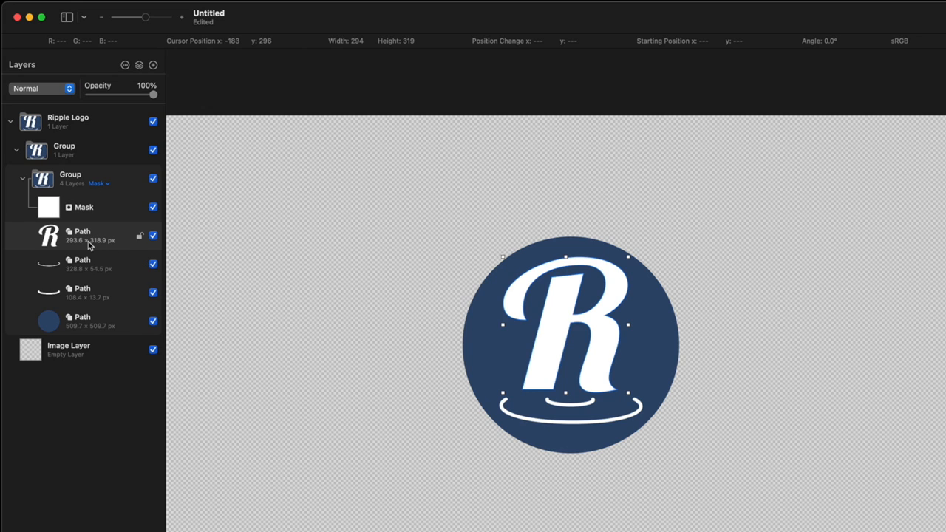
mouse_move(571, 345)
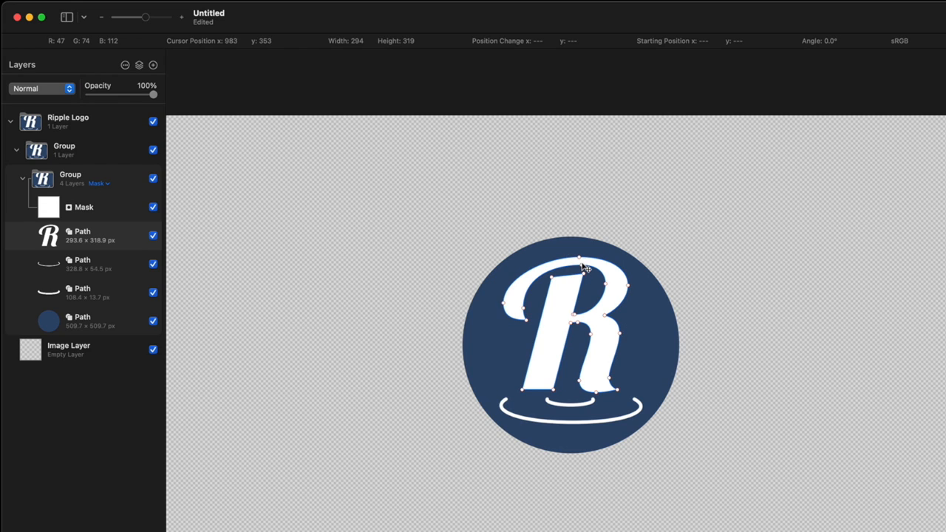
drag(583, 281, 584, 221)
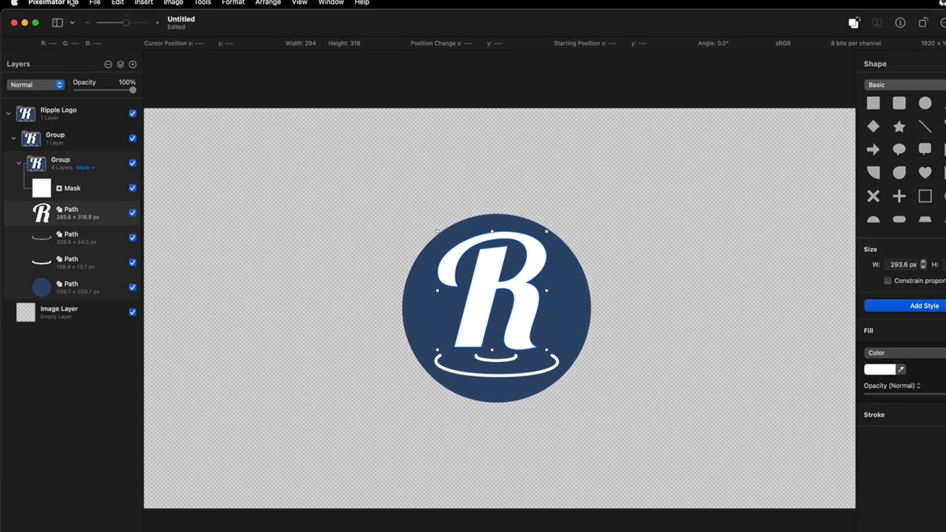
- Export the logo from Pixelmator Pro in Motion Project format
click(89, 6)
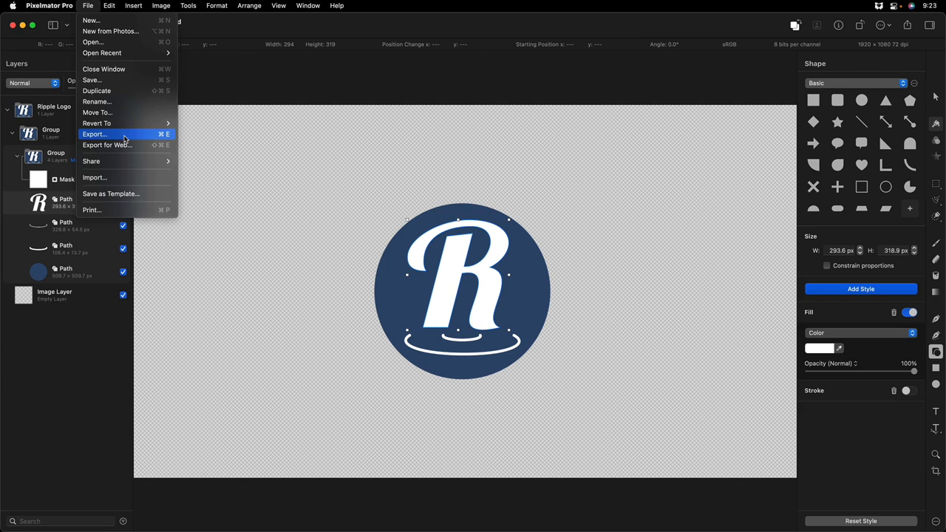
click(95, 133)
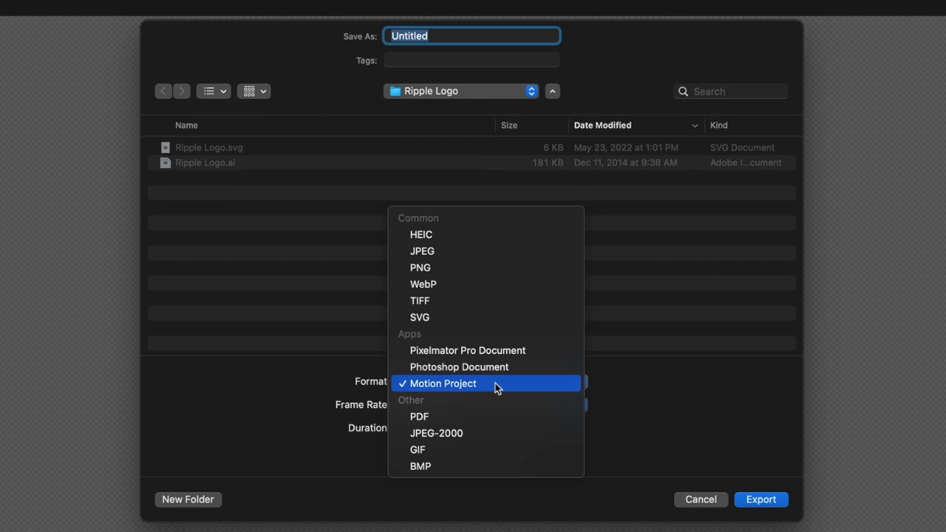
click(442, 383)
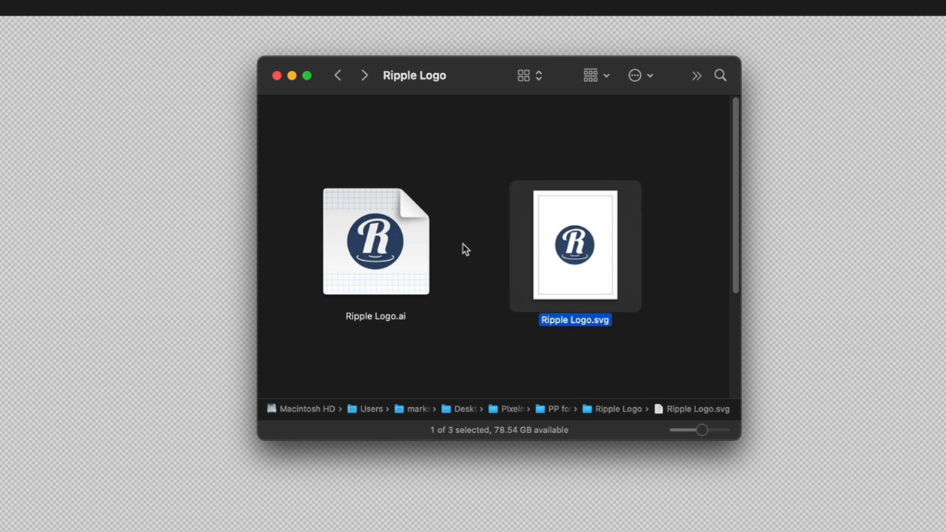
- Open the exported Ripple Logo.motn project from the Ripple Logo folder
scroll(down, 3)
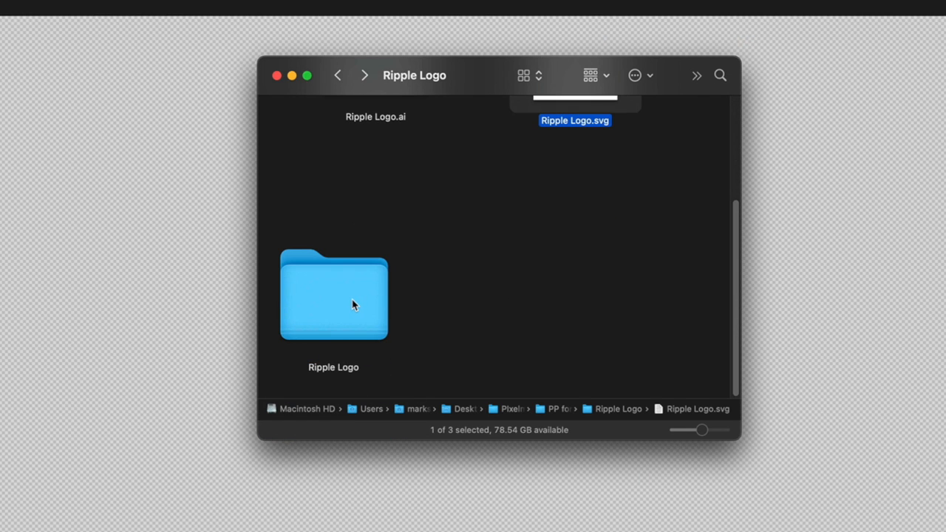
double_click(334, 294)
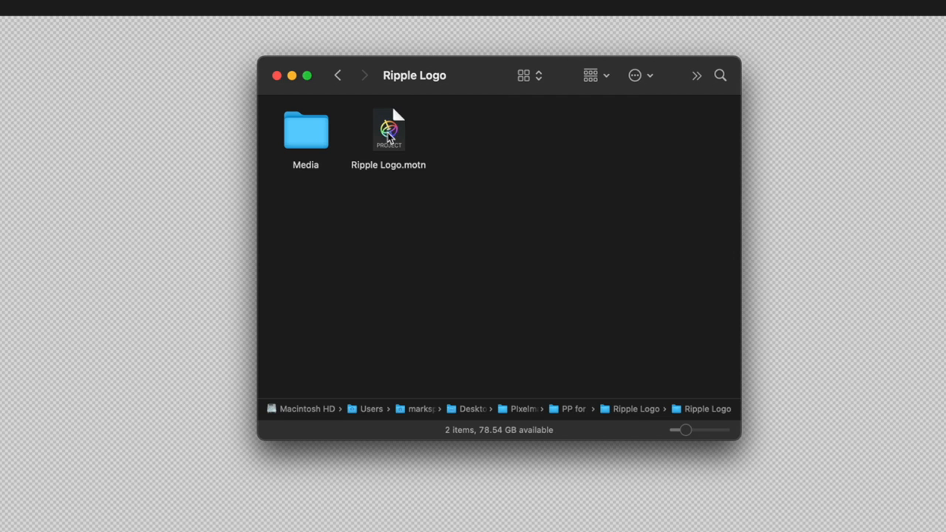
double_click(387, 130)
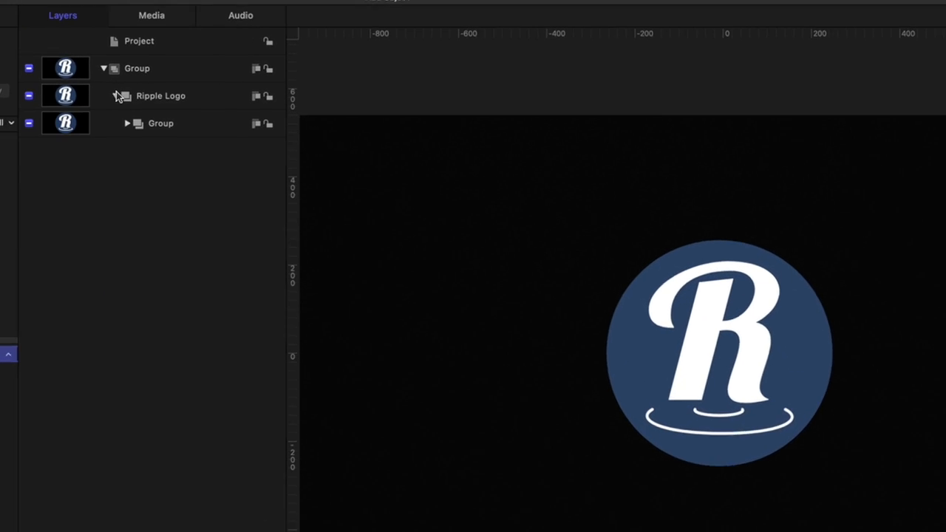
- Select the R path in the logo group and remove its solid fill, leaving an outline
click(128, 124)
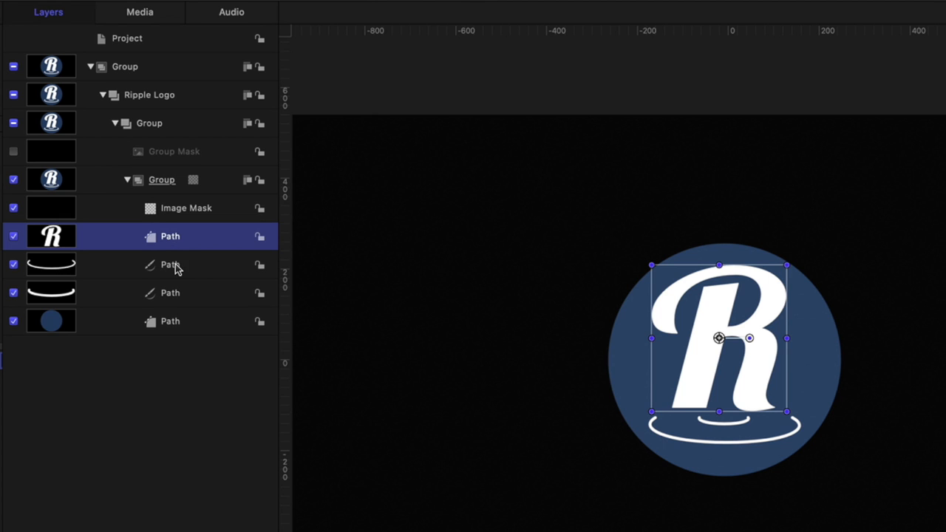
click(169, 321)
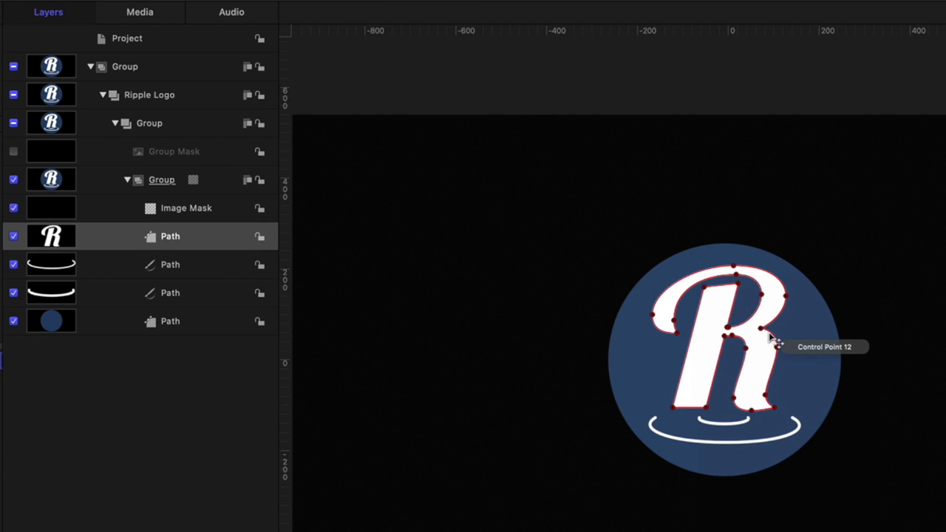
mouse_move(791, 349)
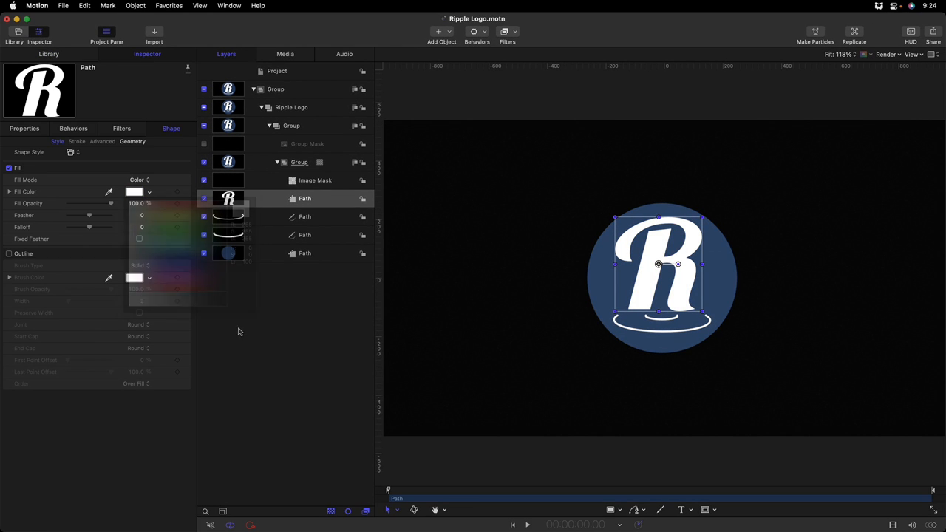
click(9, 169)
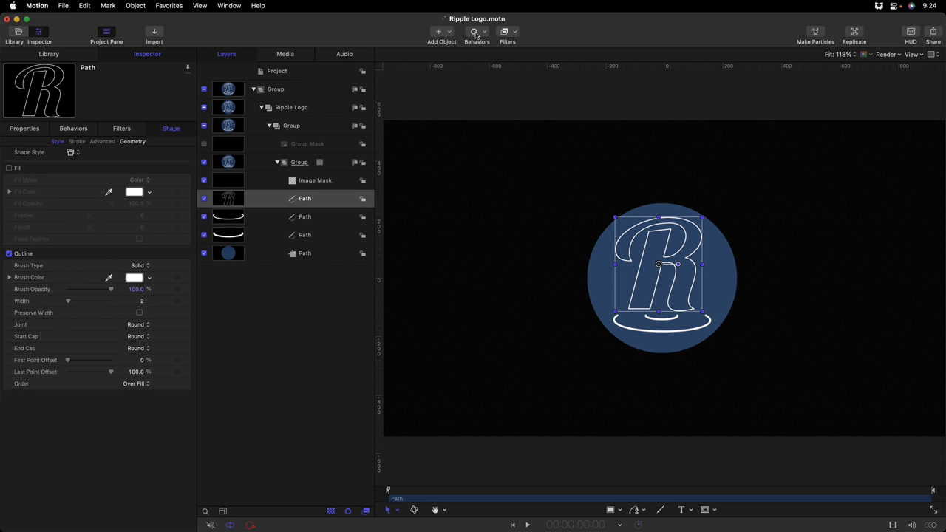
- Apply a Write On behavior to the R outline and shorten its duration
click(476, 32)
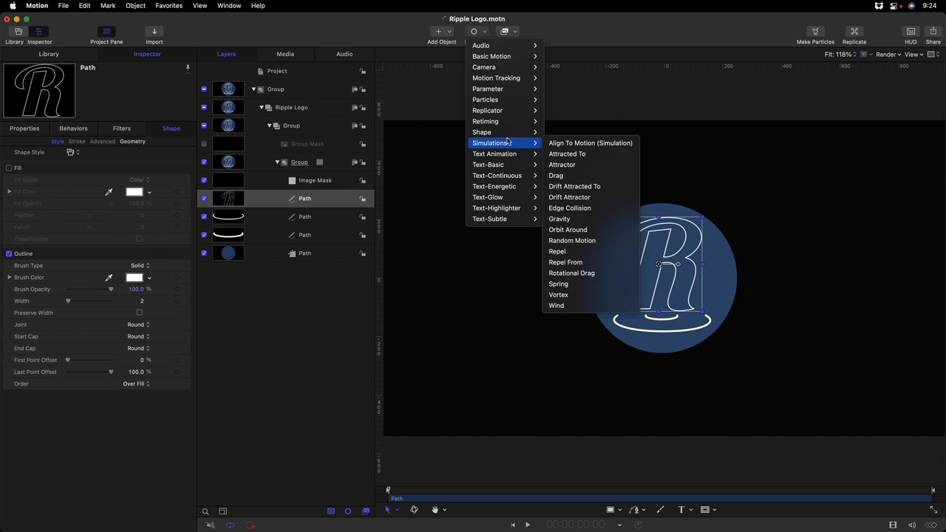
mouse_move(482, 133)
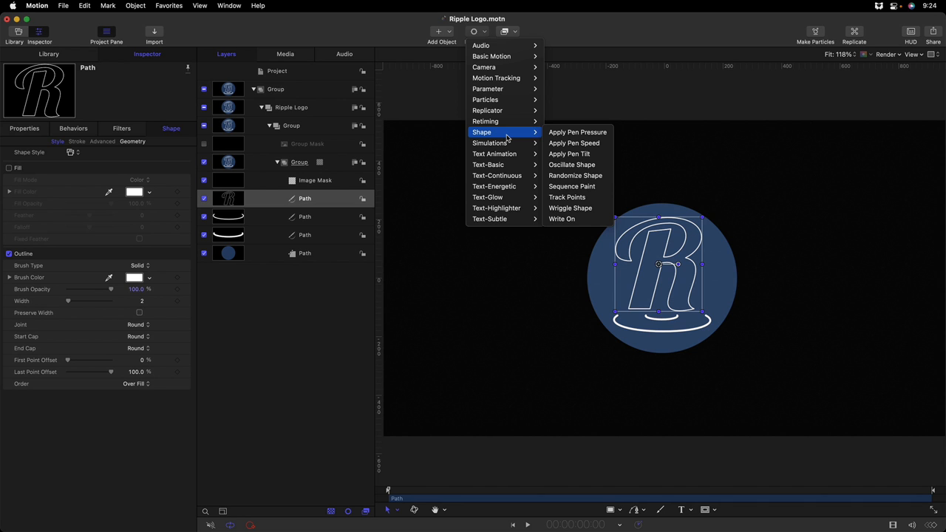
mouse_move(569, 154)
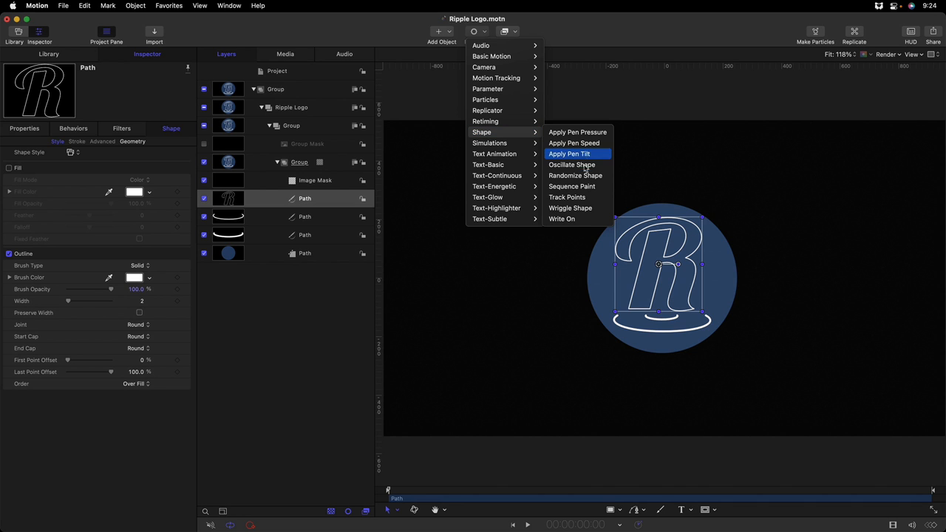
click(562, 219)
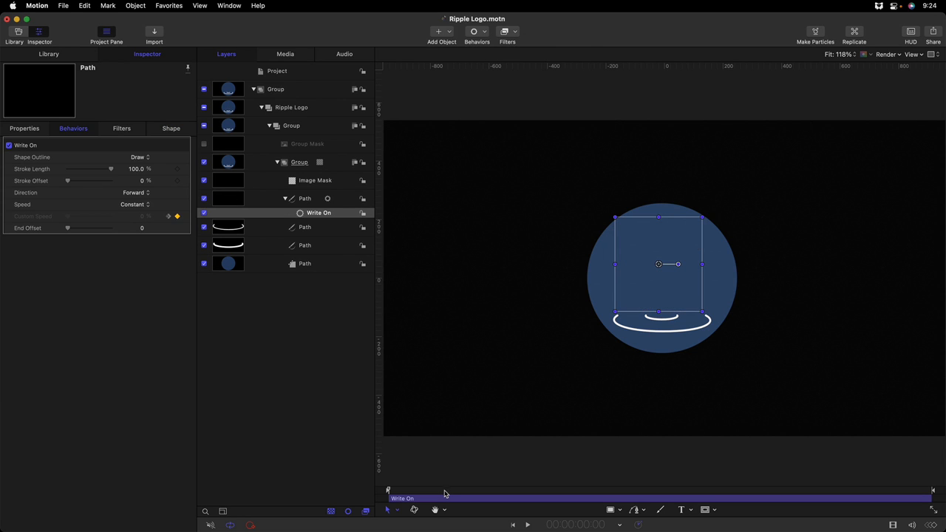
drag(388, 491, 465, 491)
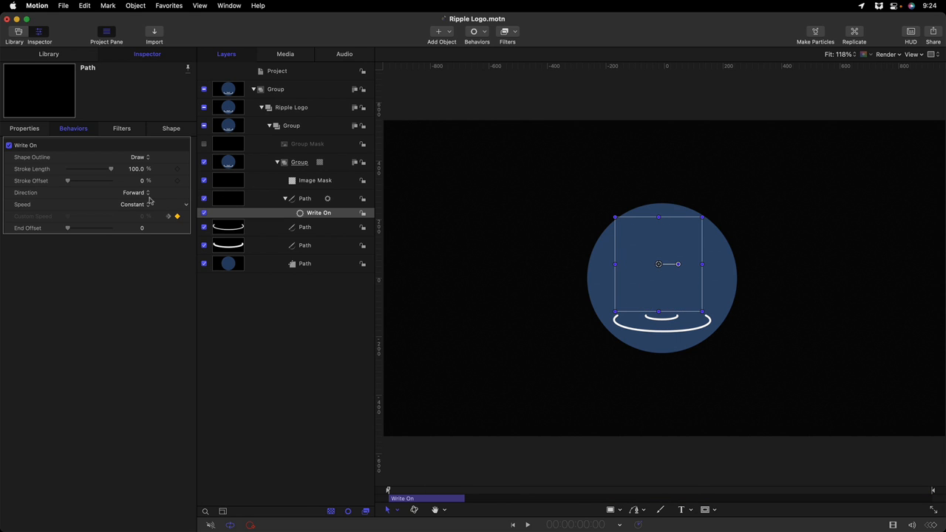
- Set the Write On speed to Ease Both and play back the animation
click(136, 204)
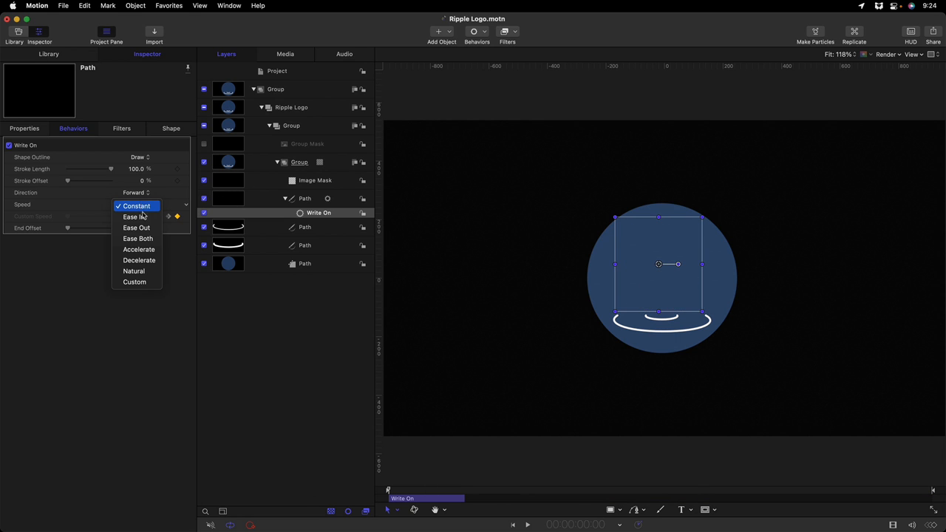
click(137, 238)
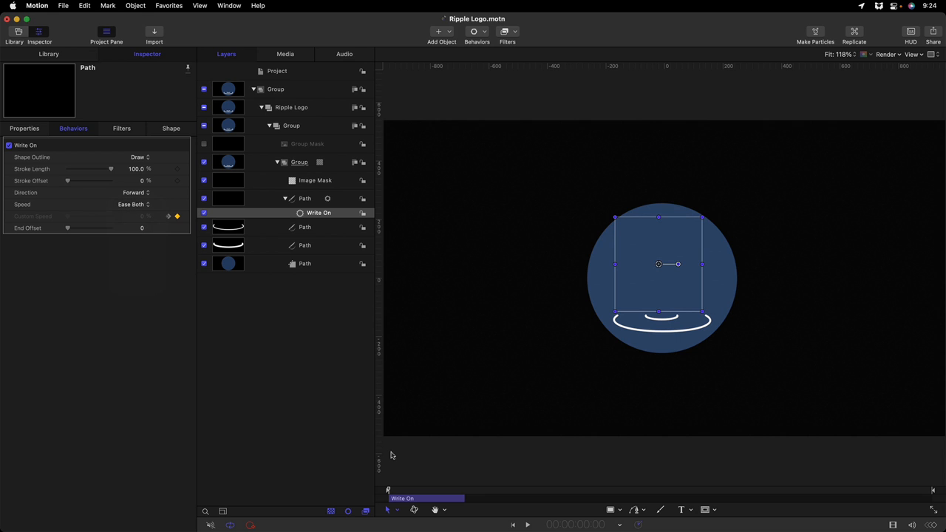
click(526, 525)
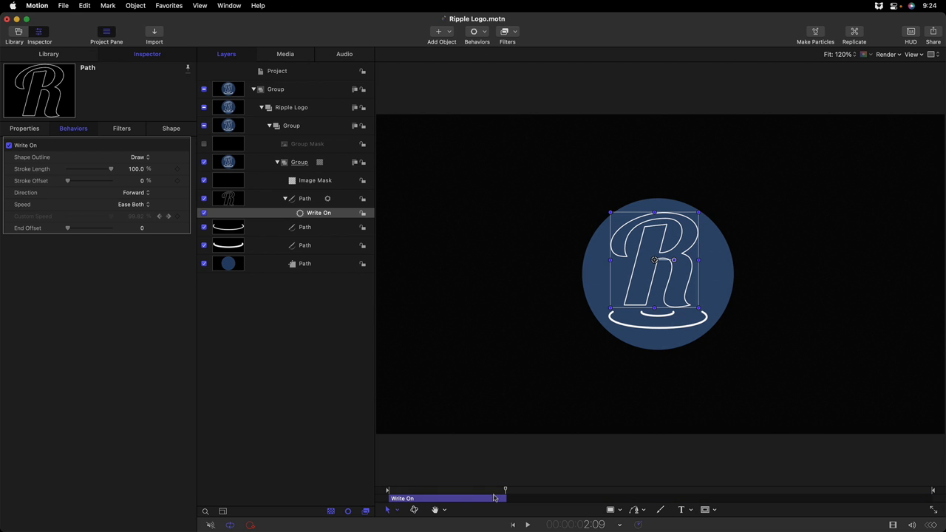
click(526, 525)
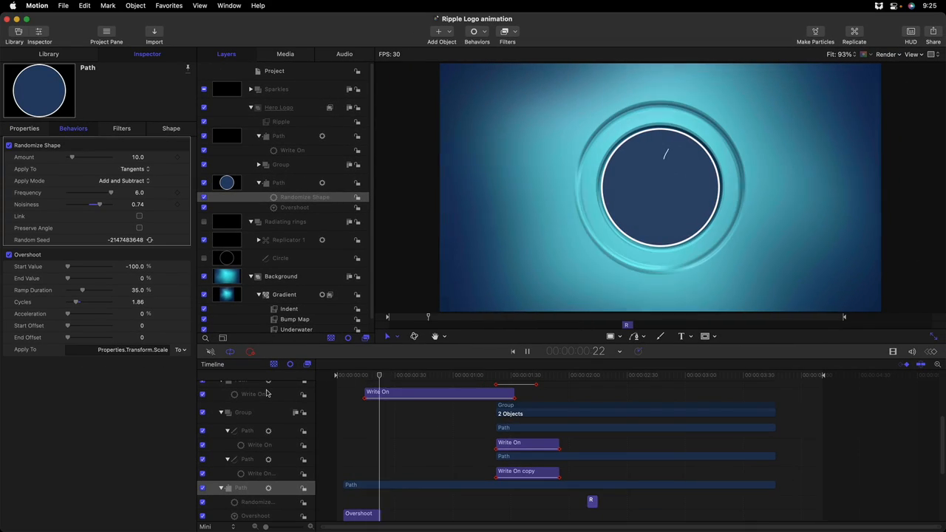
- Scrub through the ripples, the R writing on, the filled logo reveal and the sparkle lines
drag(378, 375, 491, 375)
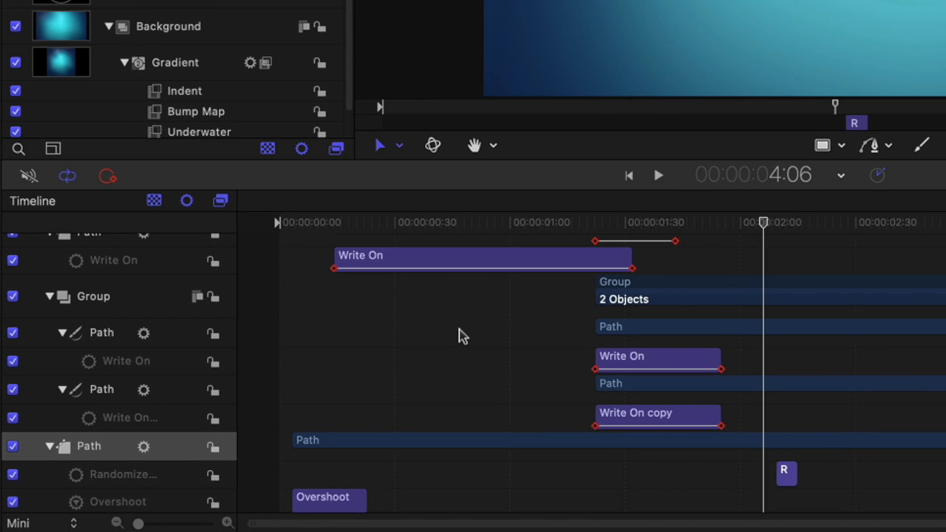
mouse_move(599, 385)
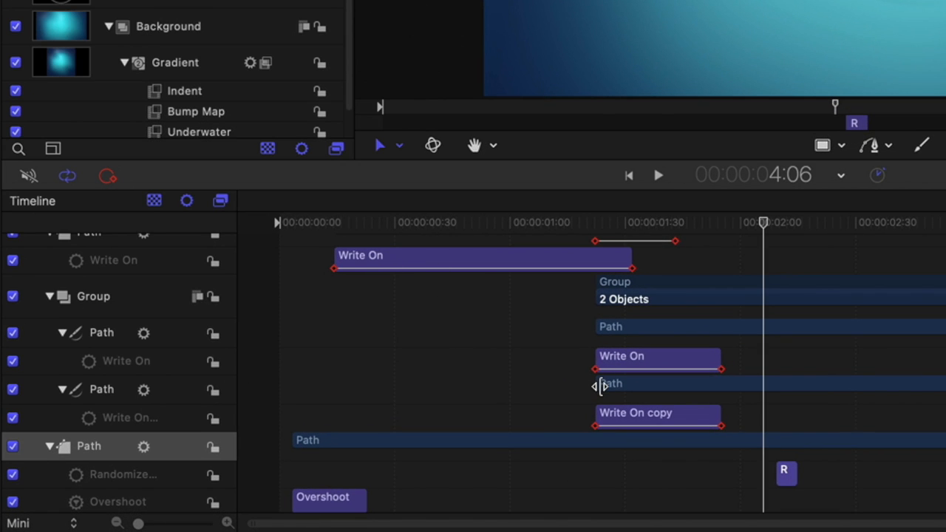
mouse_move(336, 224)
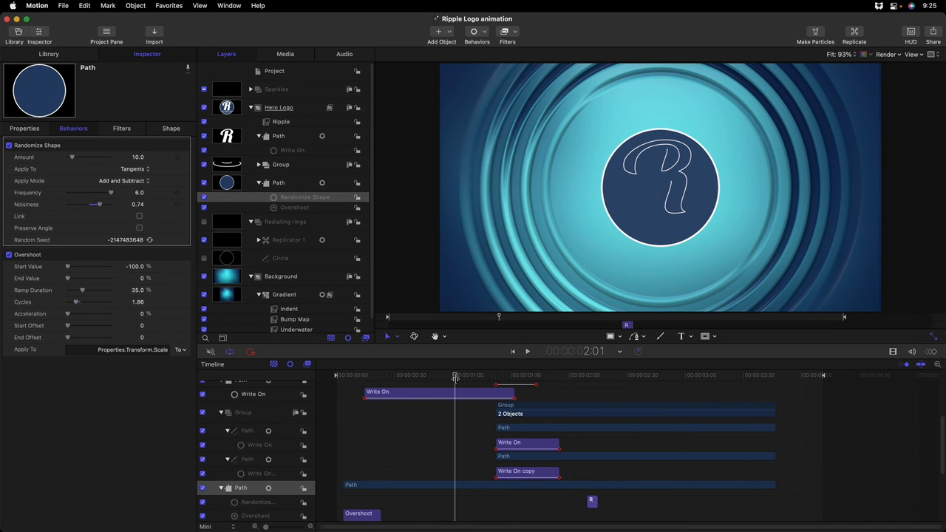
drag(456, 376, 520, 375)
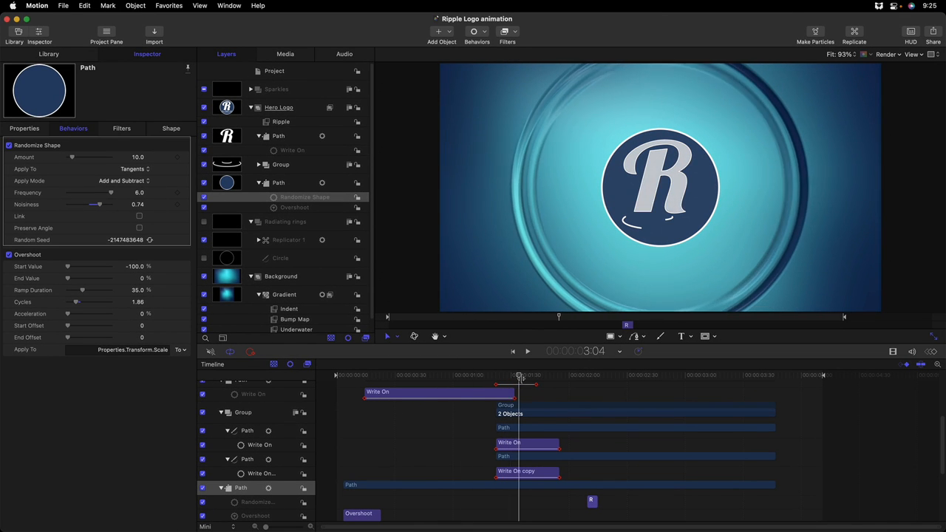
drag(520, 379, 588, 378)
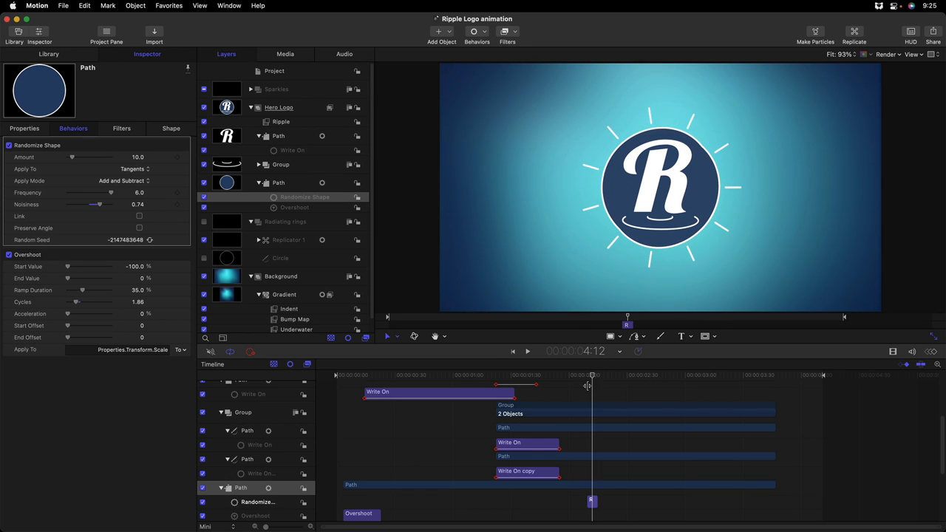
drag(591, 375, 577, 375)
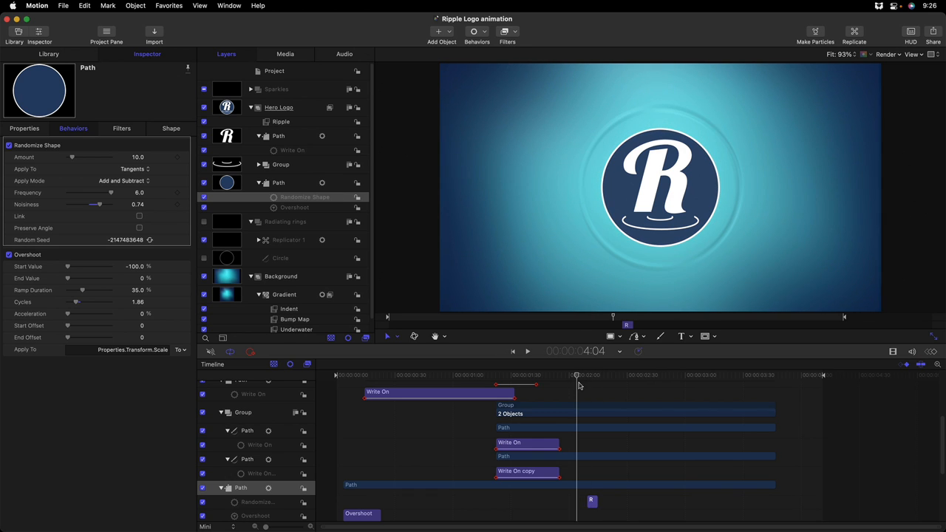
- Play, pause and replay the finished Ripple Logo animation
click(526, 352)
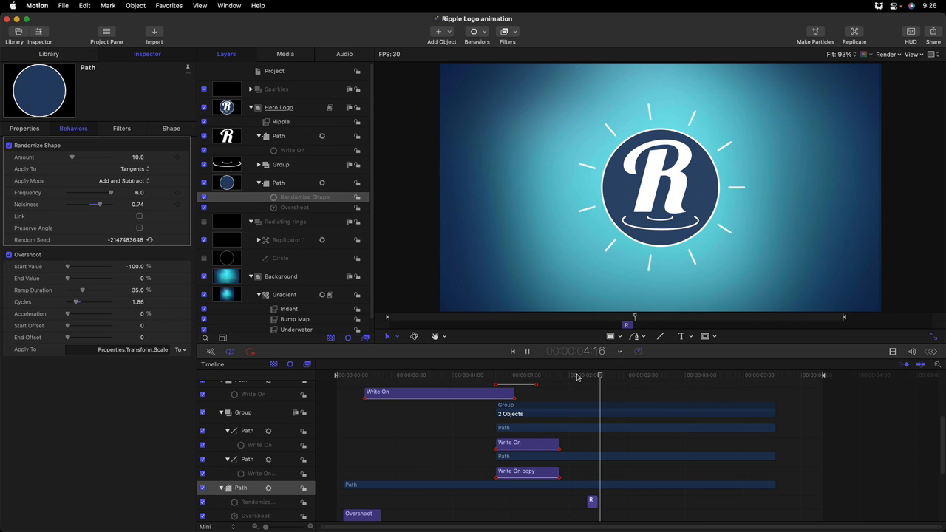
click(526, 351)
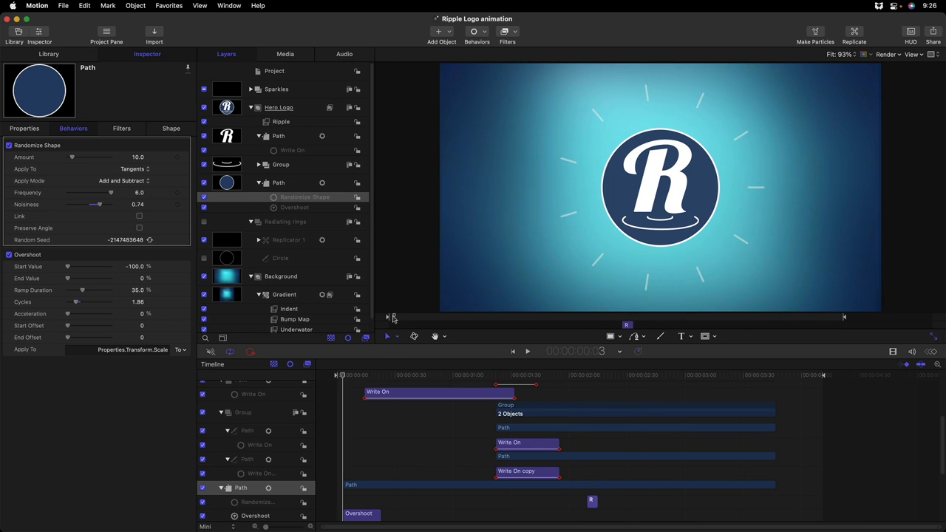
click(526, 352)
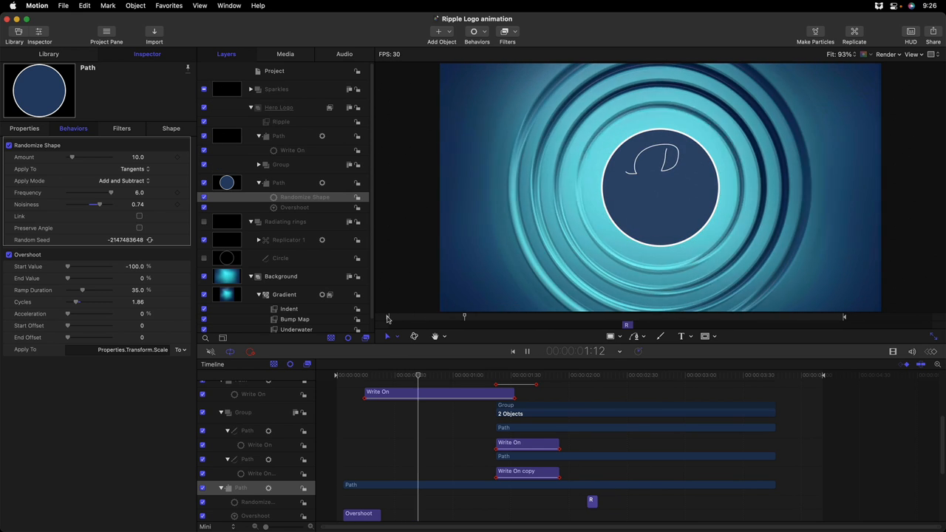